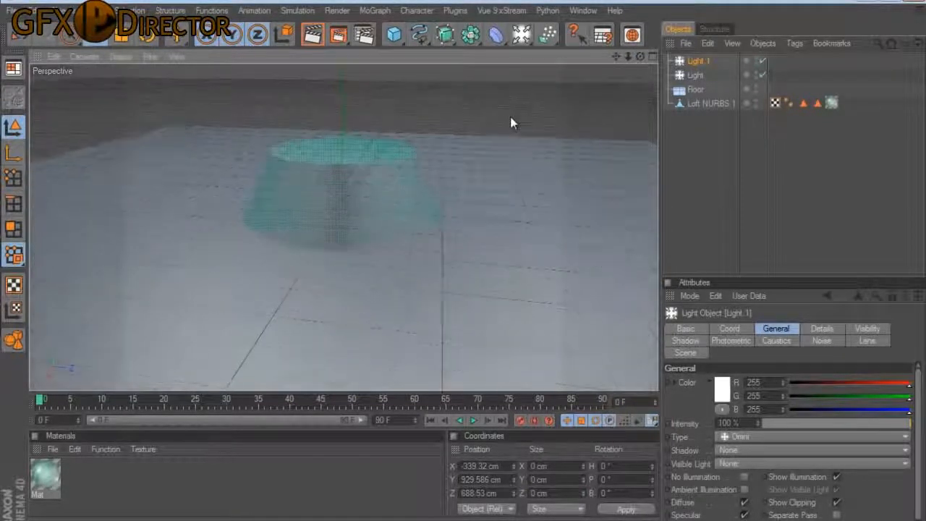
# Add a Jiggle deformer from the deformer palette and reselect the Loft NURBS 1 blob.
pyautogui.click(711, 104)
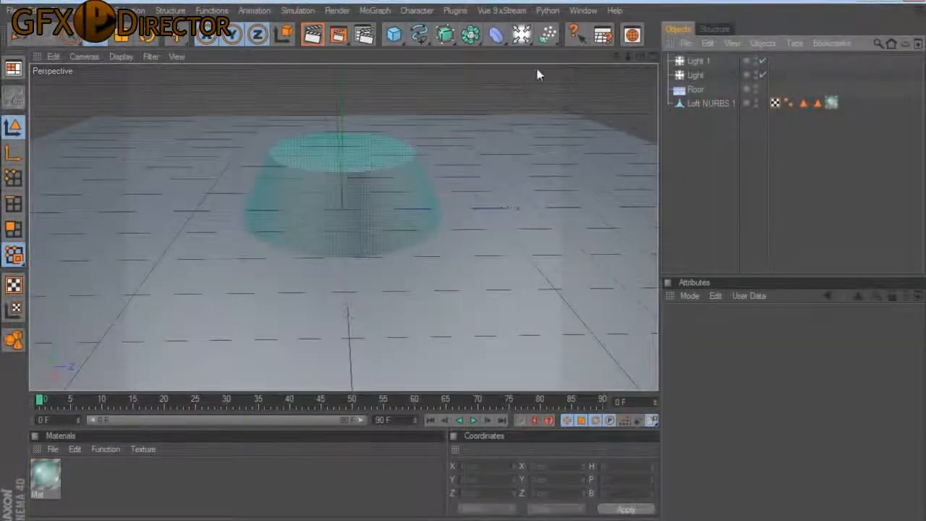
pyautogui.click(495, 35)
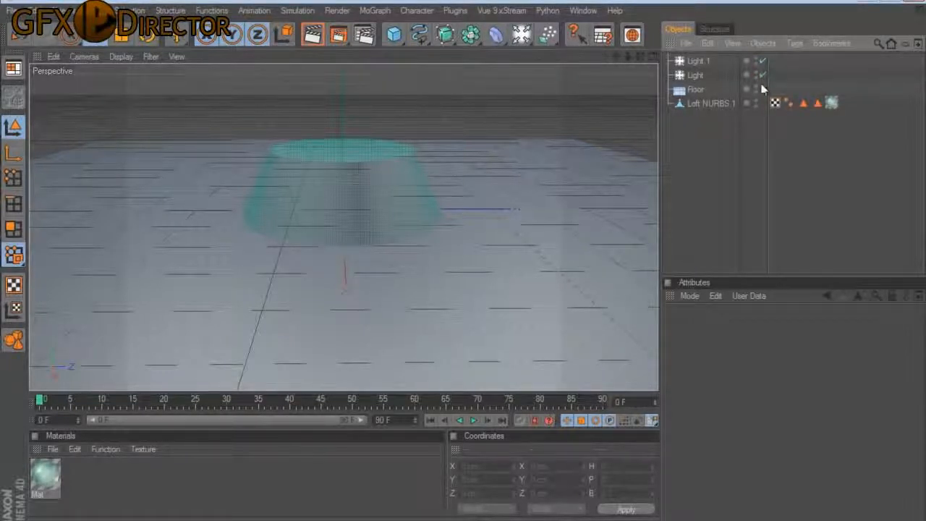
pyautogui.click(712, 102)
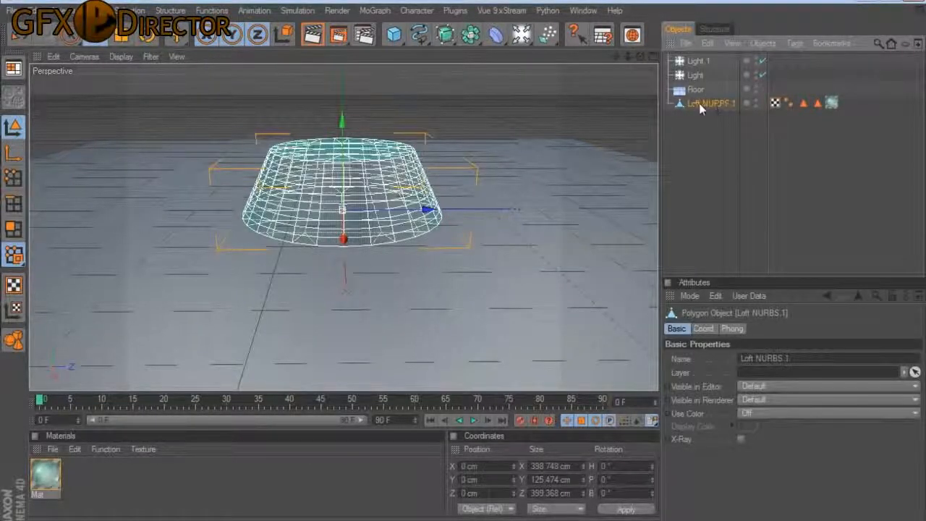
pyautogui.click(709, 104)
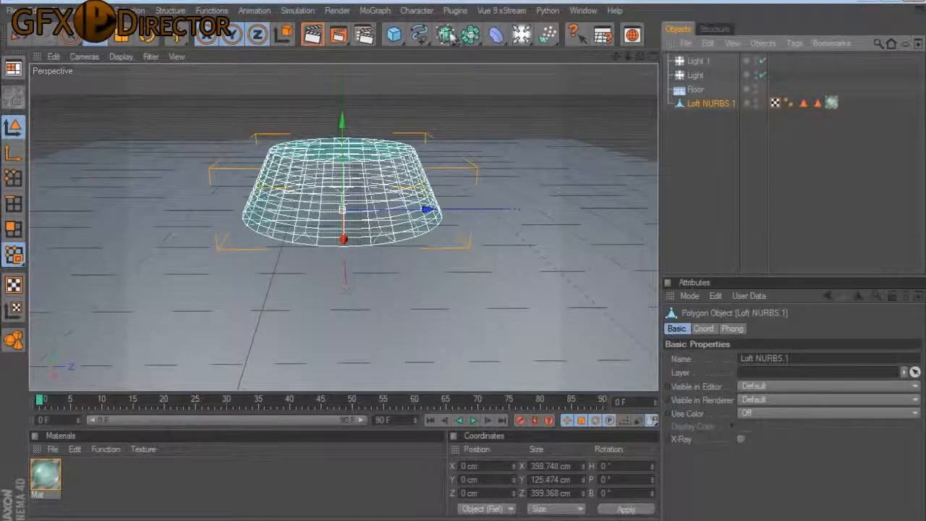
pyautogui.click(495, 35)
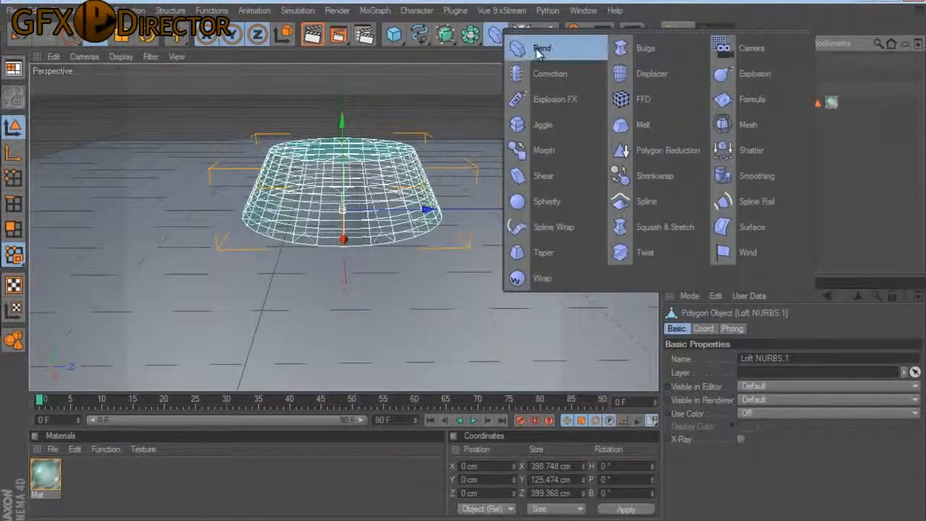
pyautogui.moveTo(543, 278)
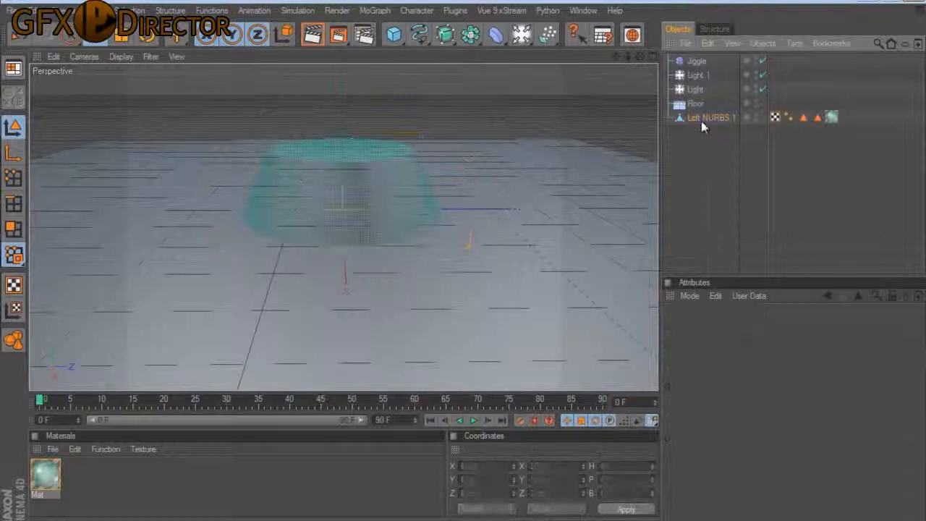
pyautogui.click(711, 117)
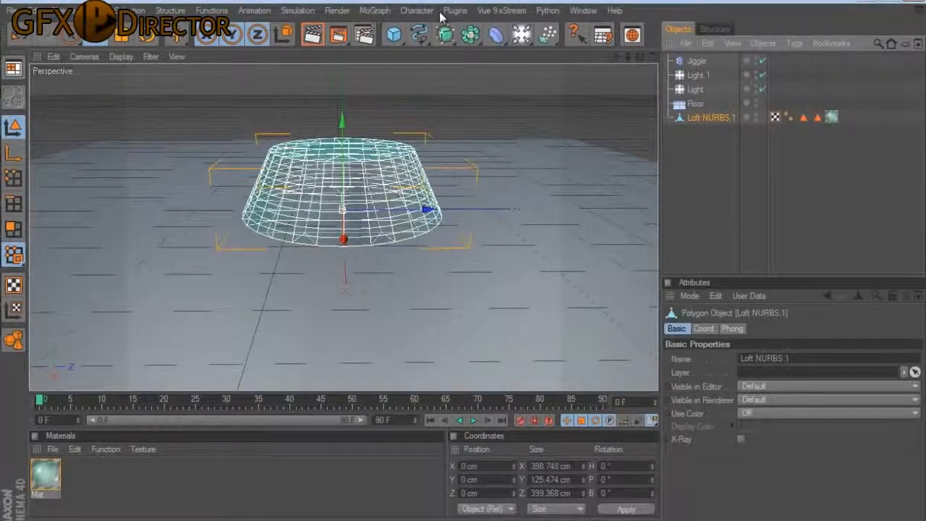
# Activate the Character Paint Tool to paint vertex weights on Loft NURBS 1.
pyautogui.click(417, 11)
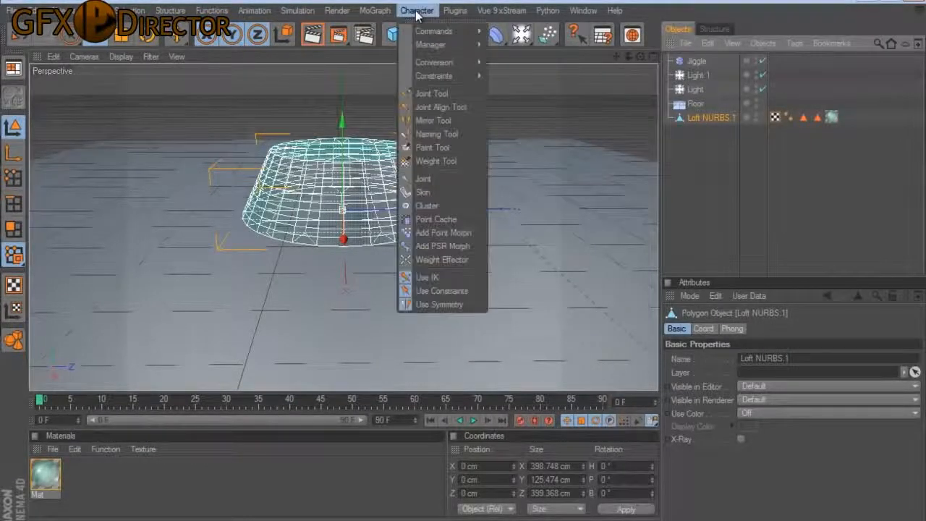
pyautogui.moveTo(432, 147)
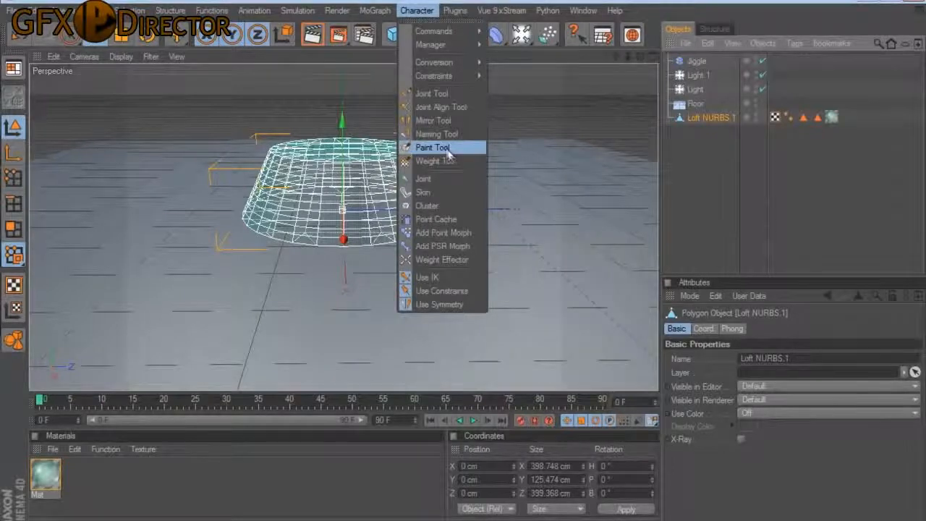
pyautogui.click(431, 147)
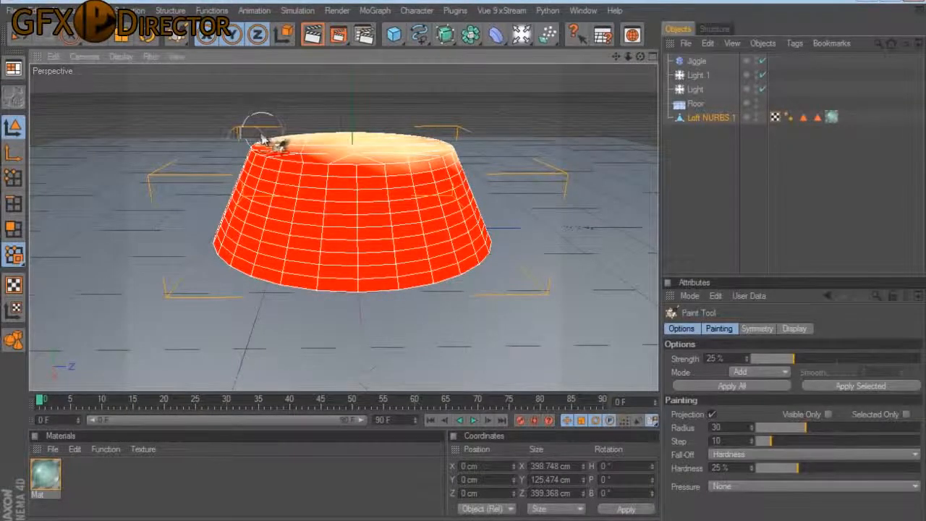
# Paint full weight across the blob's top, then nest Jiggle under Loft NURBS 1.
pyautogui.moveTo(275, 145); pyautogui.dragTo(347, 156)
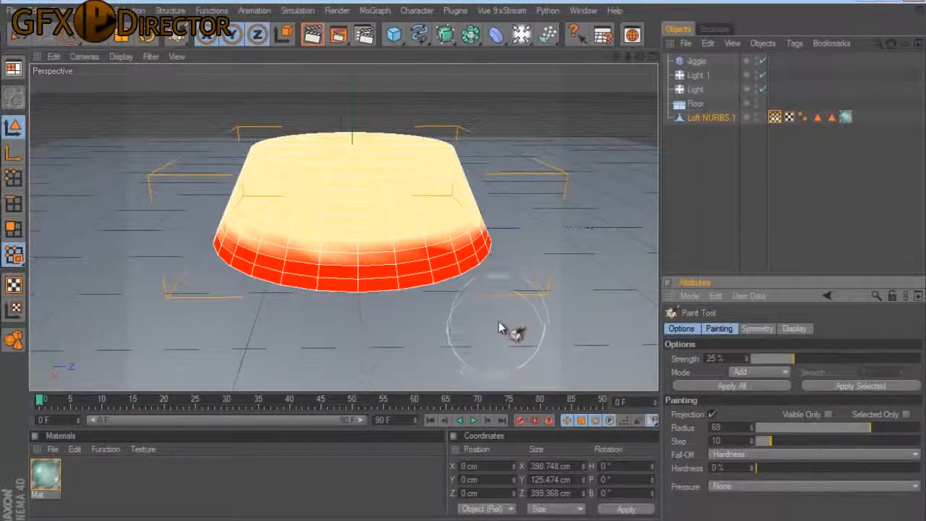
pyautogui.moveTo(397, 228)
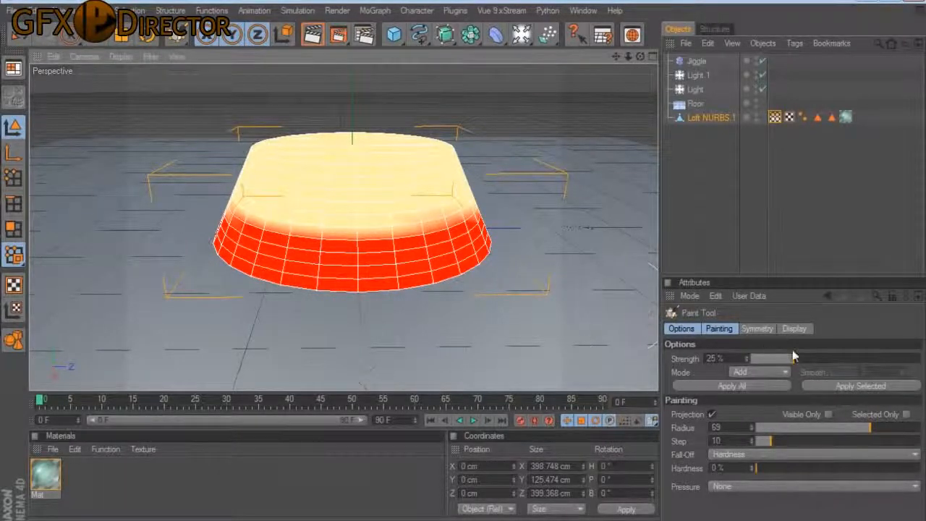
pyautogui.moveTo(755, 359); pyautogui.dragTo(839, 359)
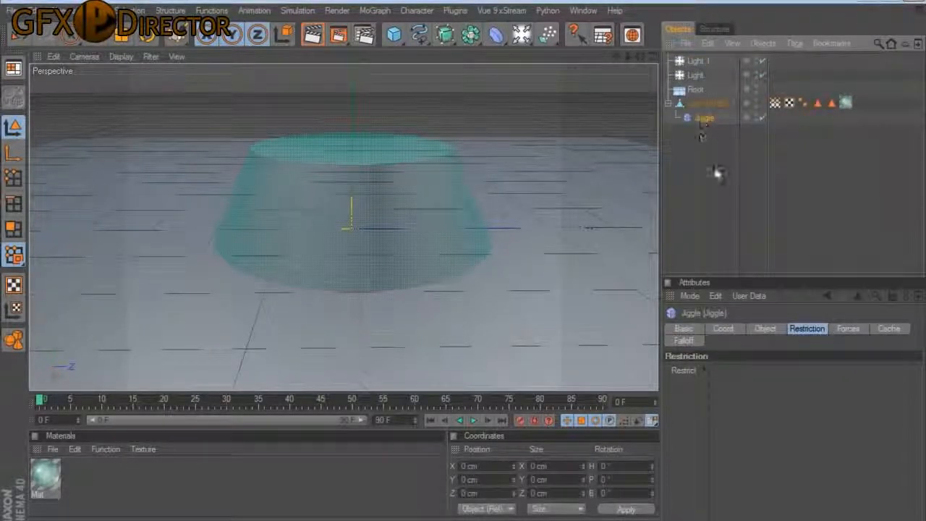
# Assign the painted Vertex Map tag as the Jiggle deformer's restriction.
pyautogui.click(776, 101)
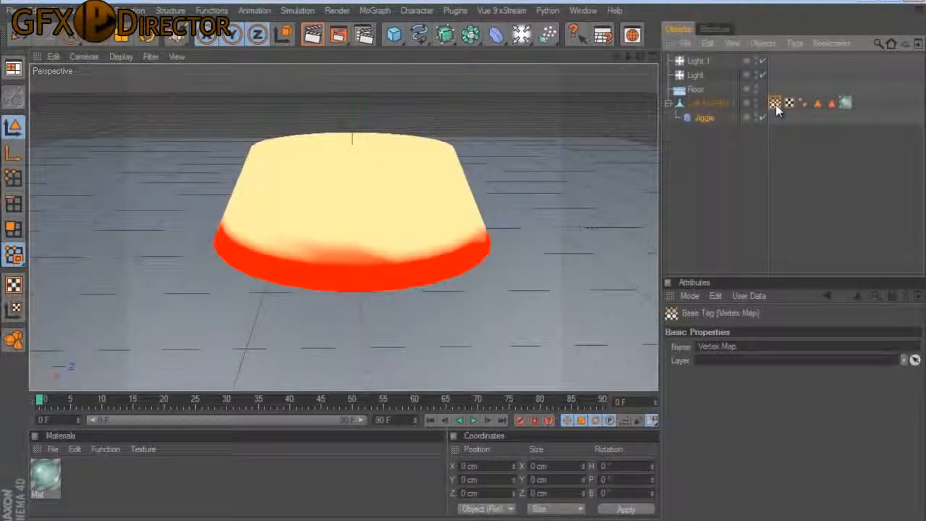
pyautogui.click(703, 117)
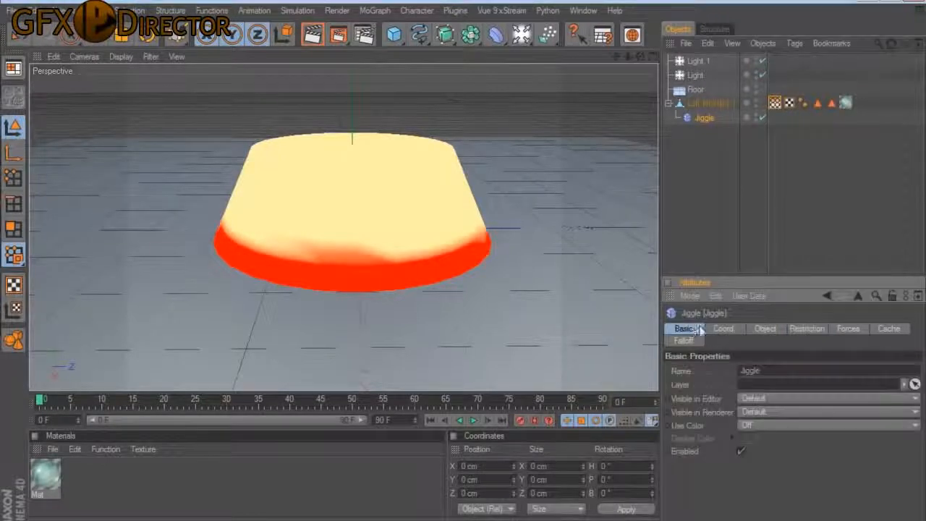
pyautogui.click(764, 327)
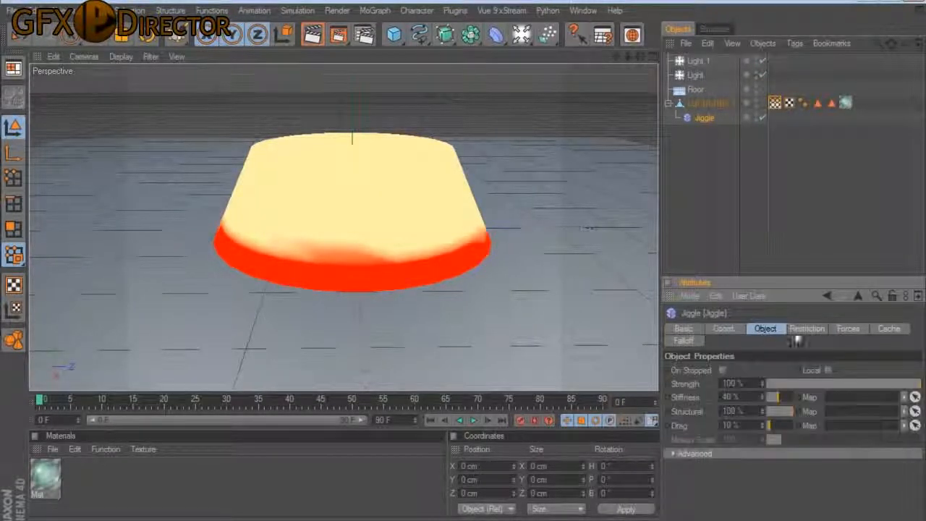
pyautogui.click(805, 329)
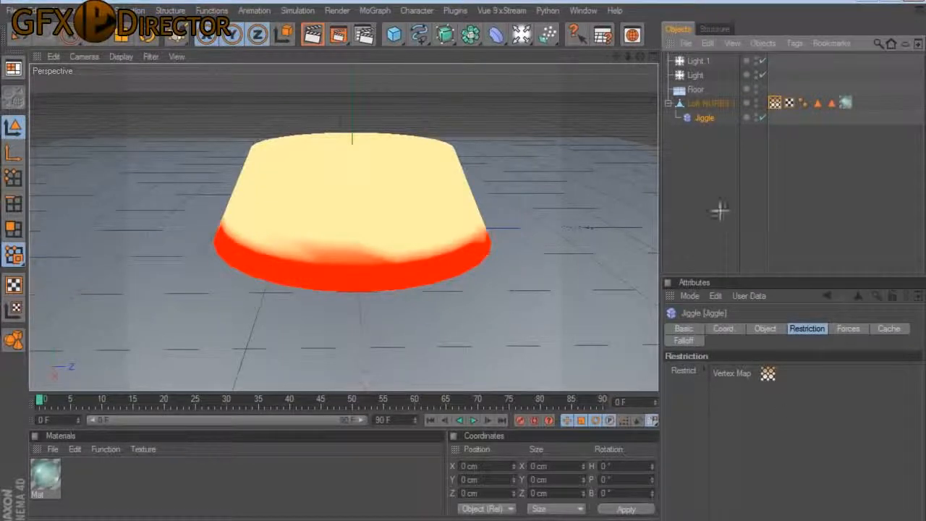
pyautogui.click(473, 419)
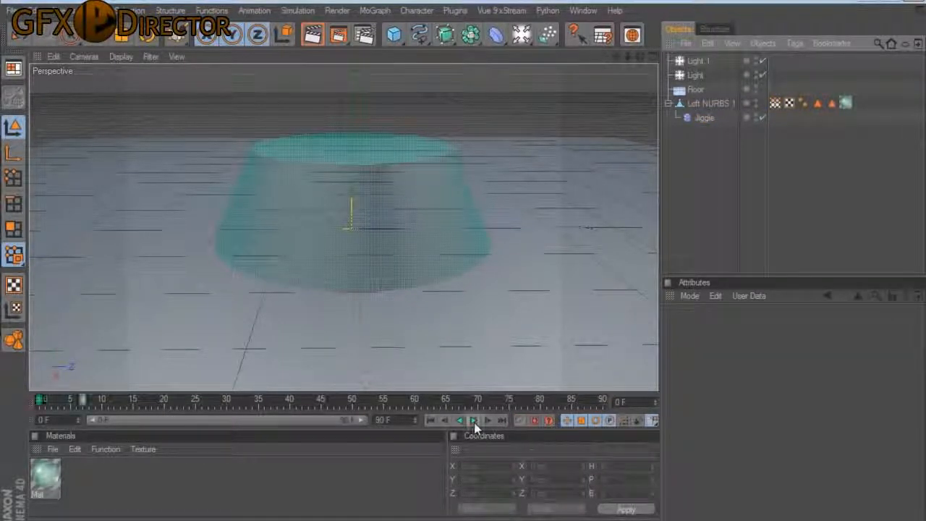
# Play the timeline and move Loft NURBS 1 sideways so it jiggles, then stop playback.
pyautogui.click(473, 419)
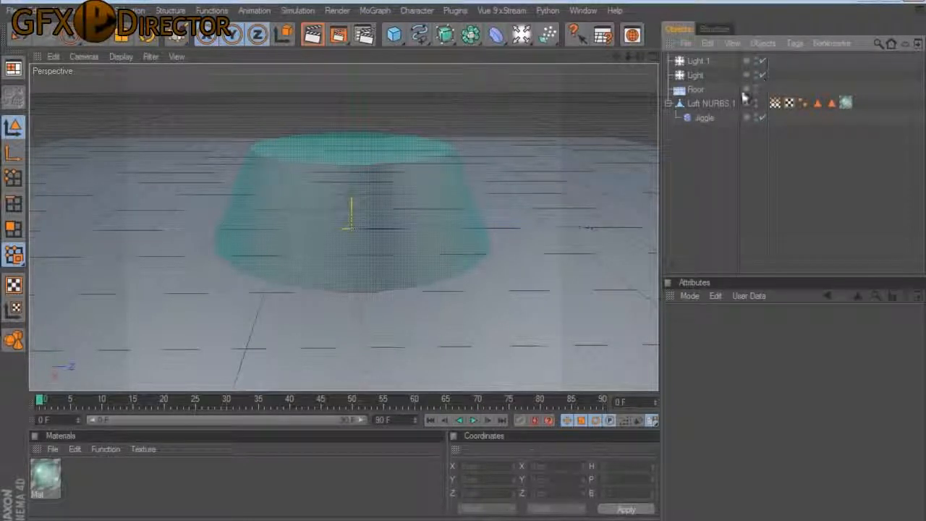
pyautogui.click(710, 102)
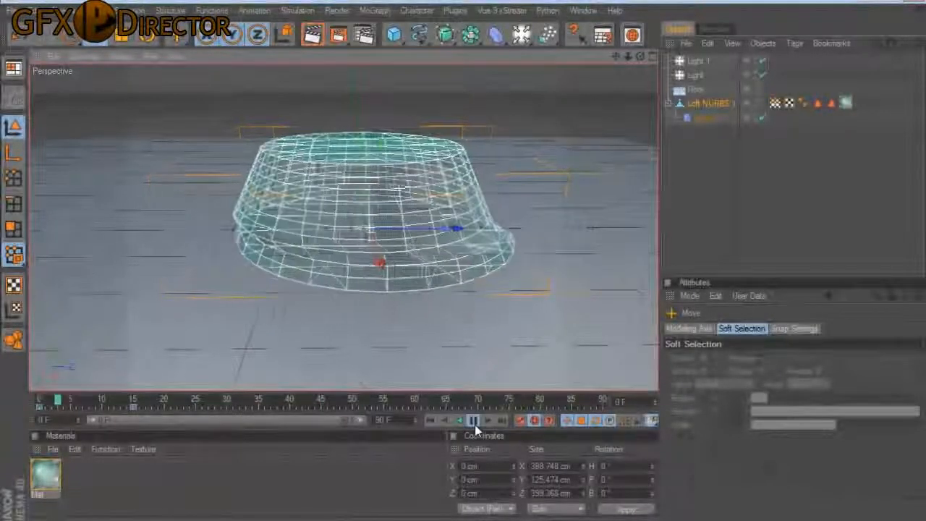
pyautogui.click(475, 420)
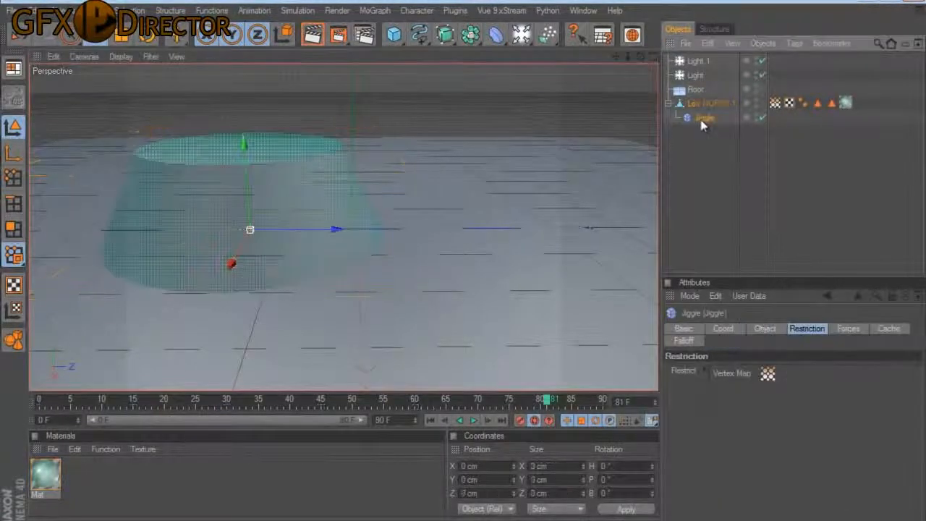
pyautogui.click(763, 328)
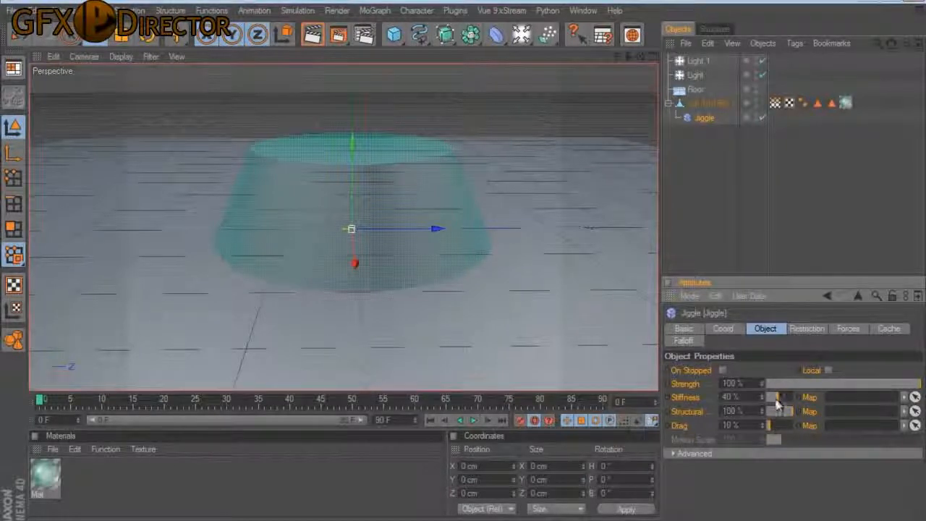
# Set Jiggle stiffness to 81% and strength to 54%, then play to test the jiggle.
pyautogui.moveTo(775, 396); pyautogui.dragTo(784, 396)
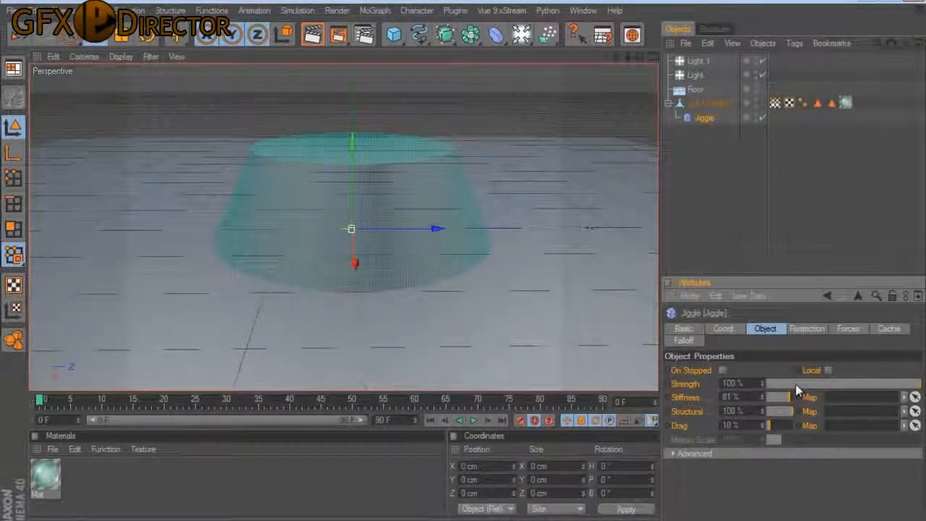
pyautogui.moveTo(795, 383); pyautogui.dragTo(817, 383)
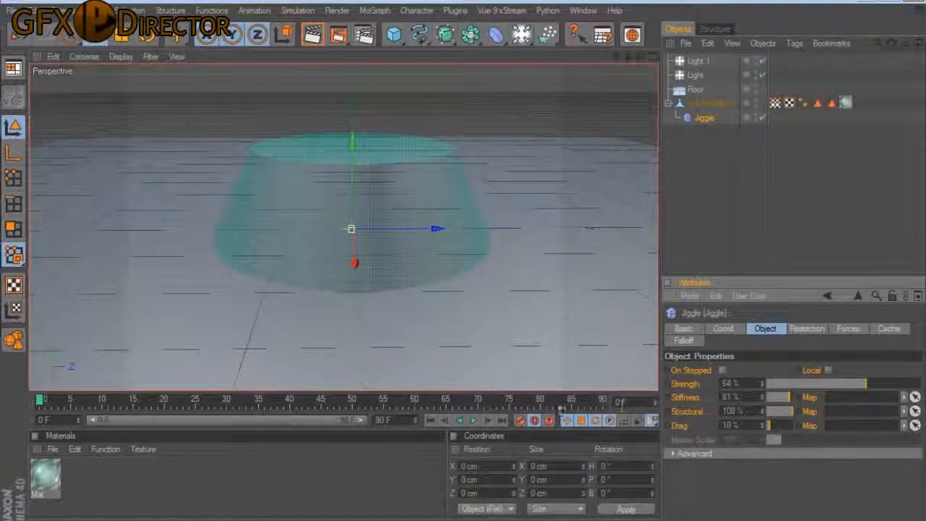
pyautogui.click(473, 420)
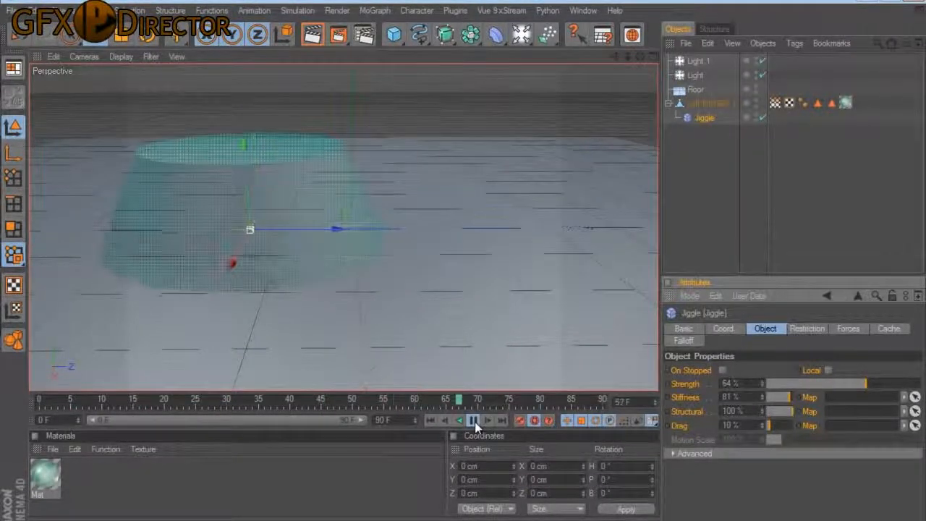
pyautogui.click(475, 419)
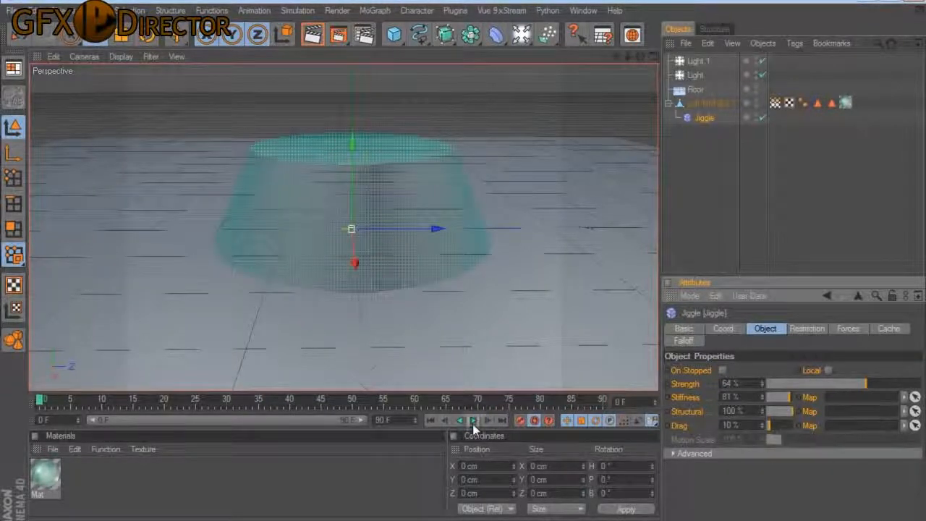
pyautogui.click(474, 419)
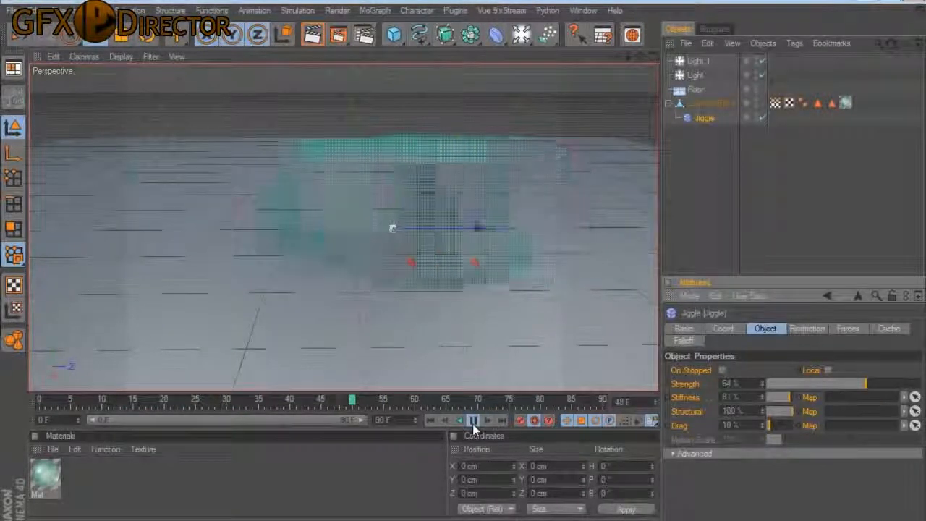
pyautogui.click(473, 420)
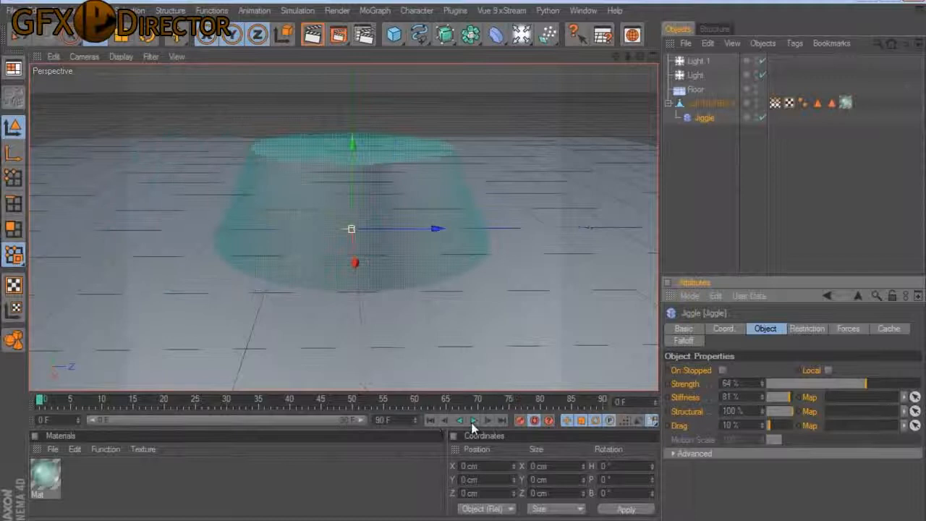
pyautogui.click(474, 419)
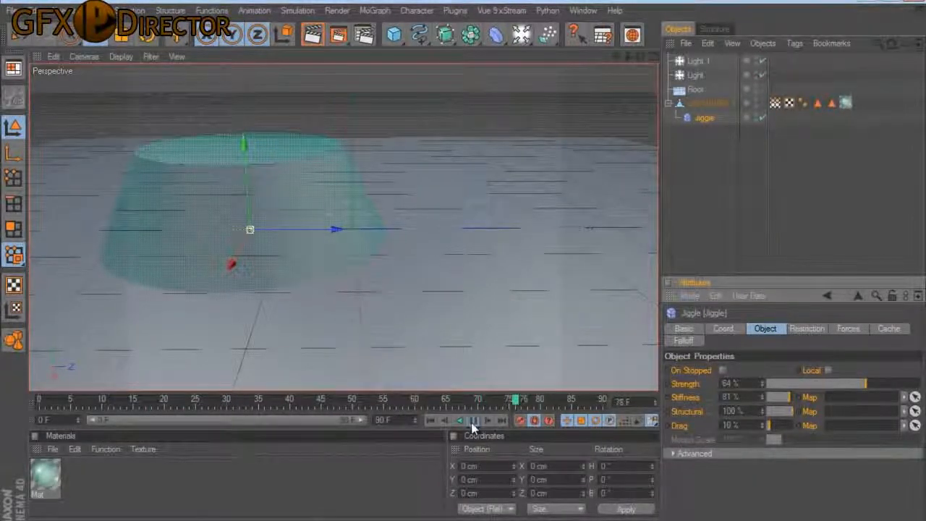
pyautogui.click(475, 419)
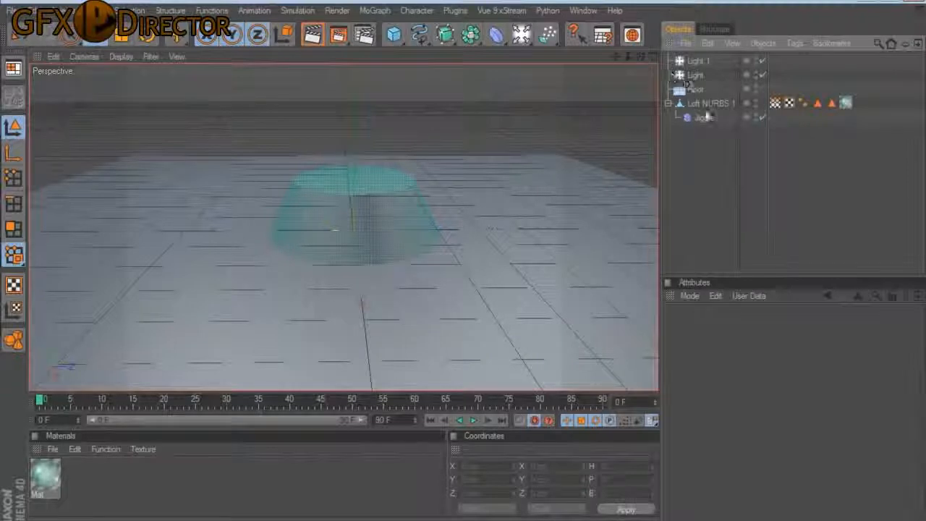
pyautogui.click(703, 117)
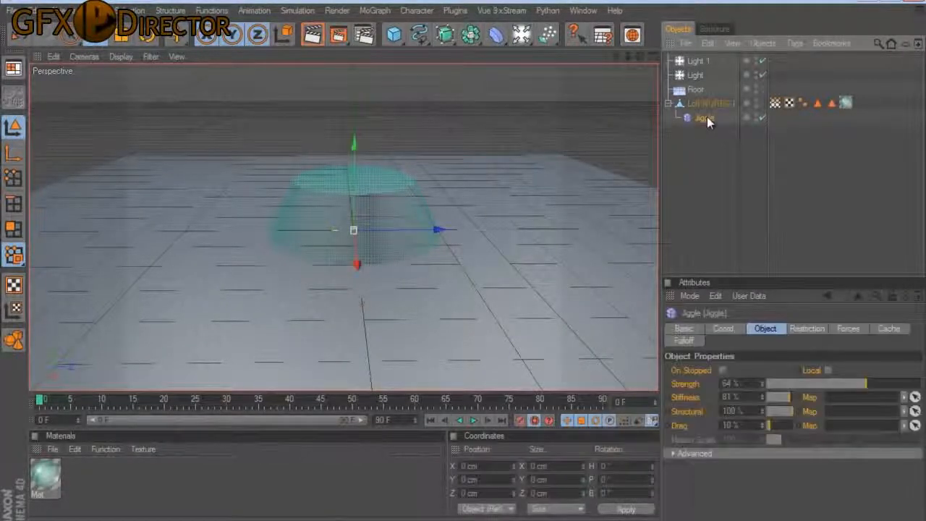